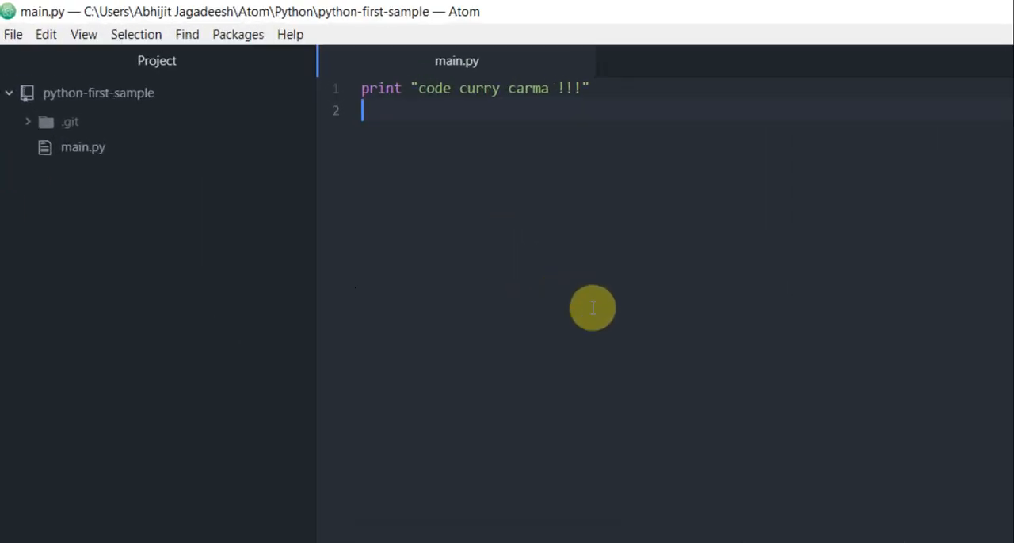
- Add line 2 to main.py: print "my first edit !!!"
type("print")
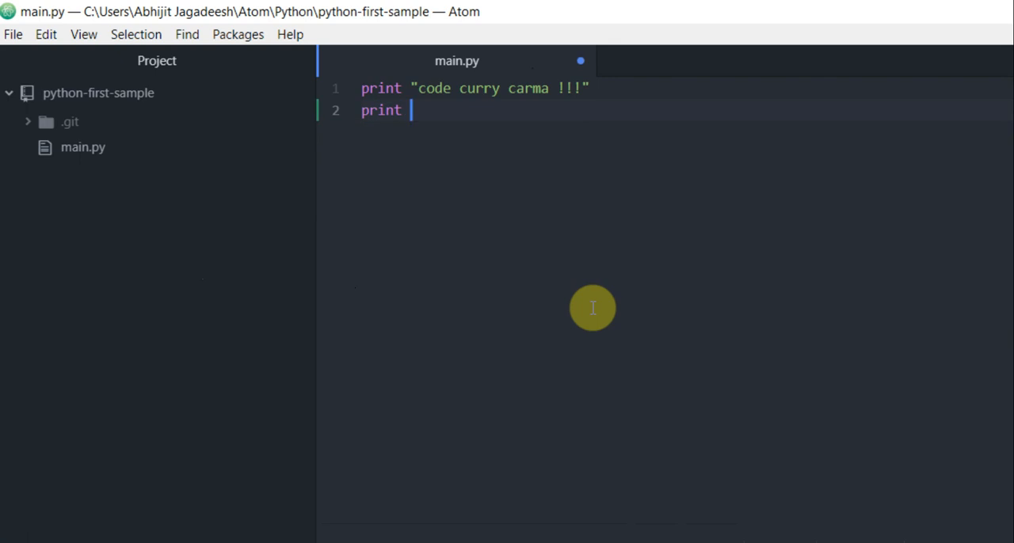
type("\"my\"")
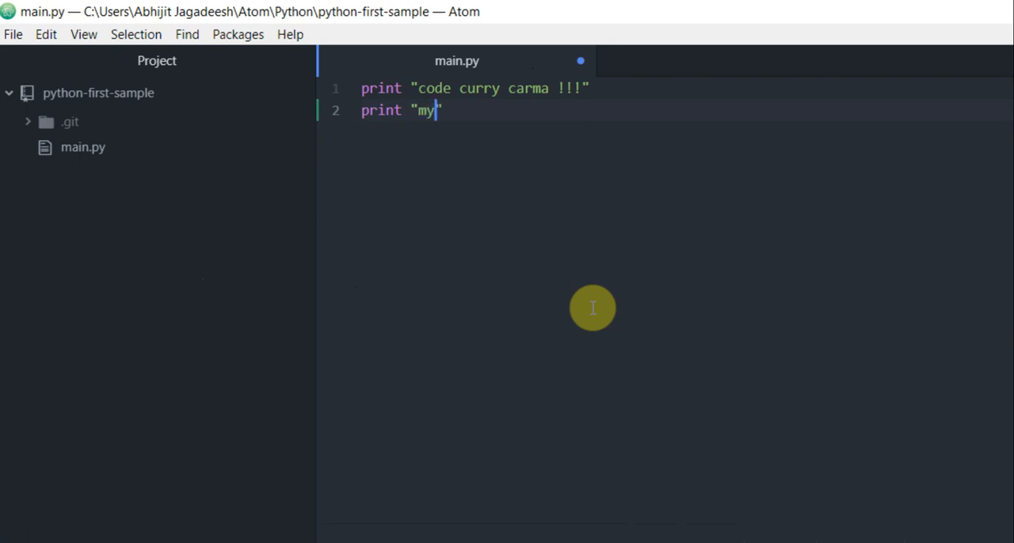
type("first edit !!!")
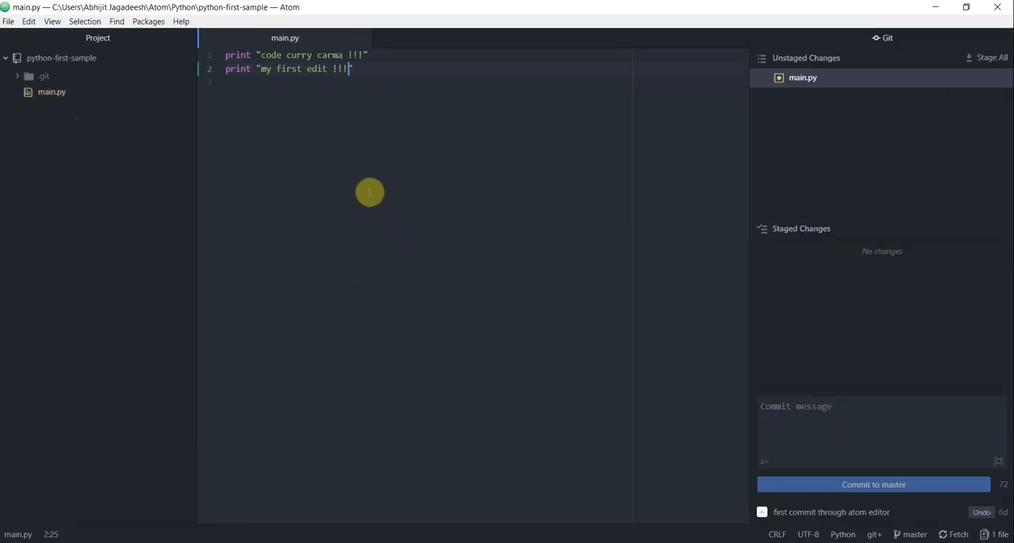
mouse_move(844, 137)
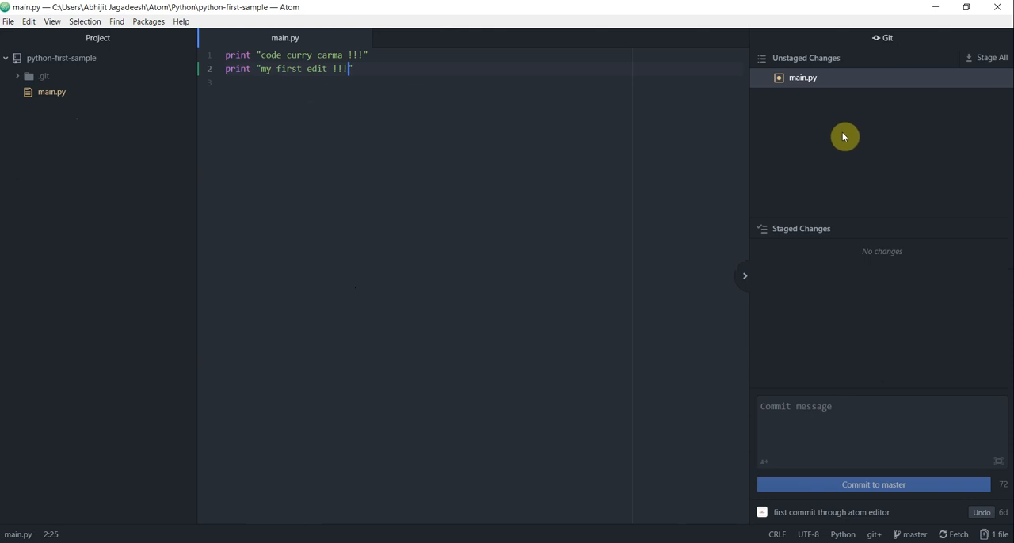
mouse_move(7, 91)
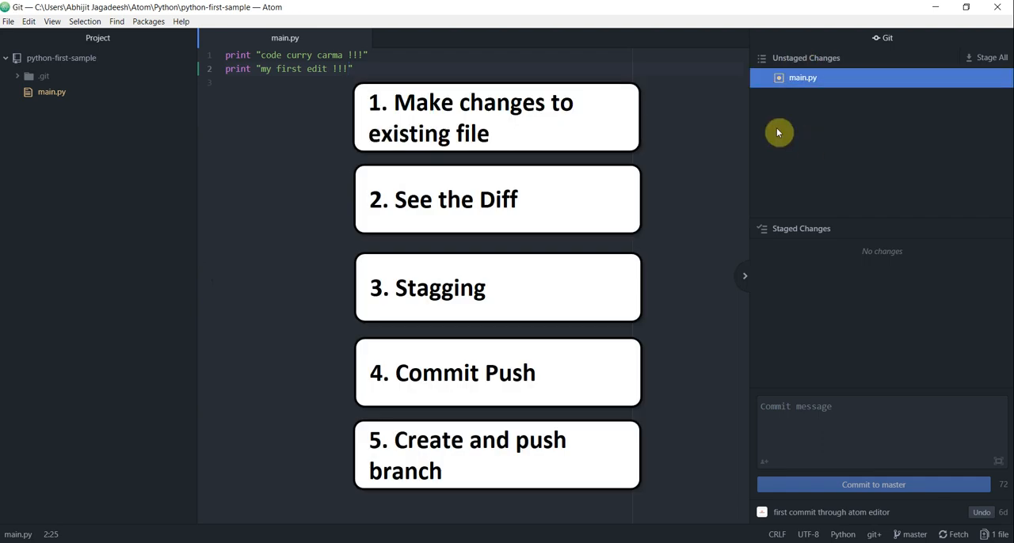
- Open the unstaged diff of main.py and select the added line 2
left_click(496, 112)
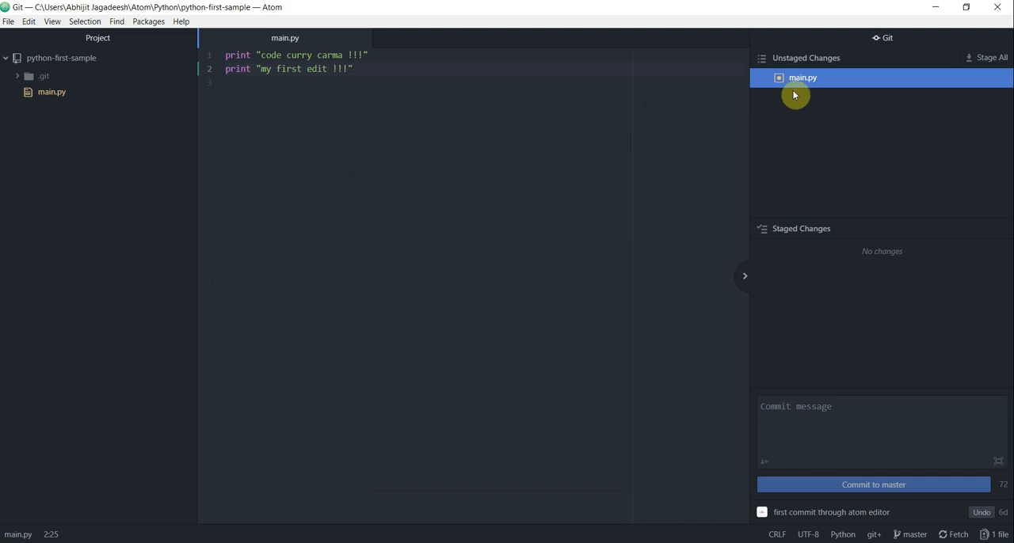
mouse_move(801, 94)
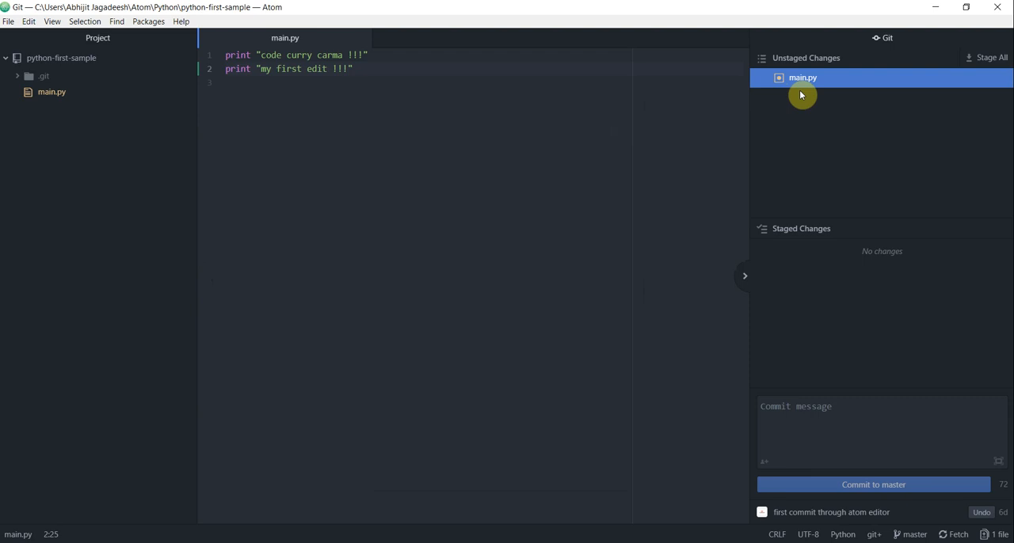
mouse_move(802, 106)
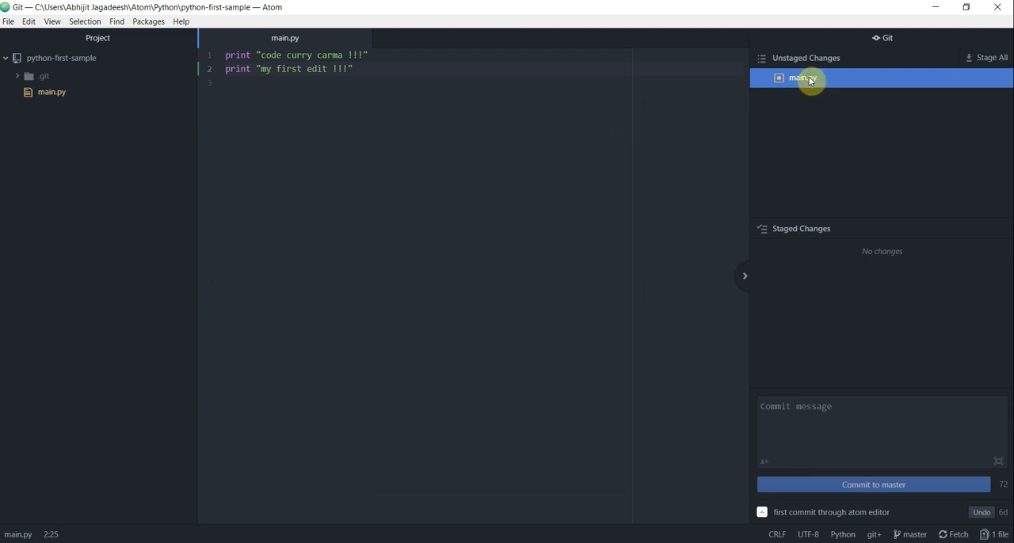
left_click(801, 77)
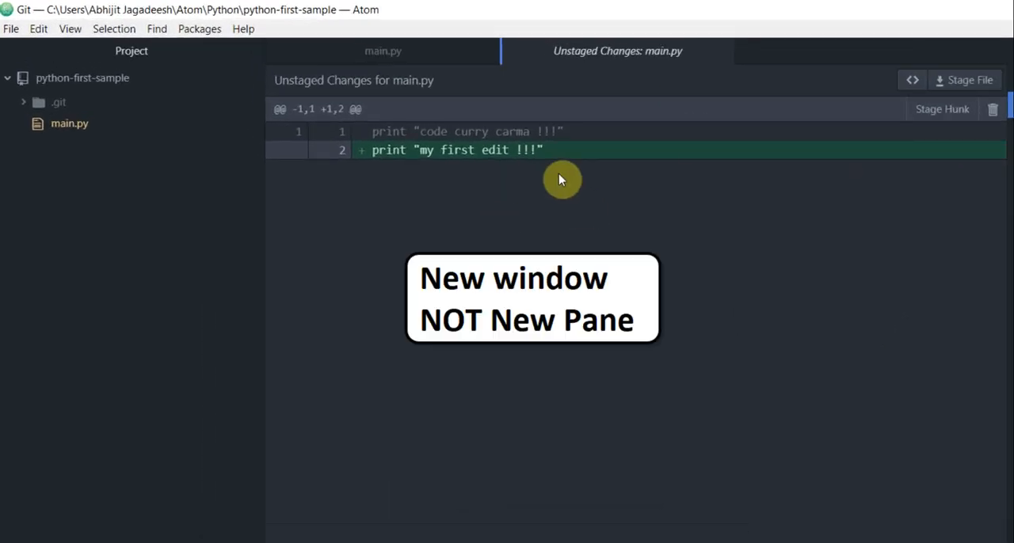
mouse_move(612, 50)
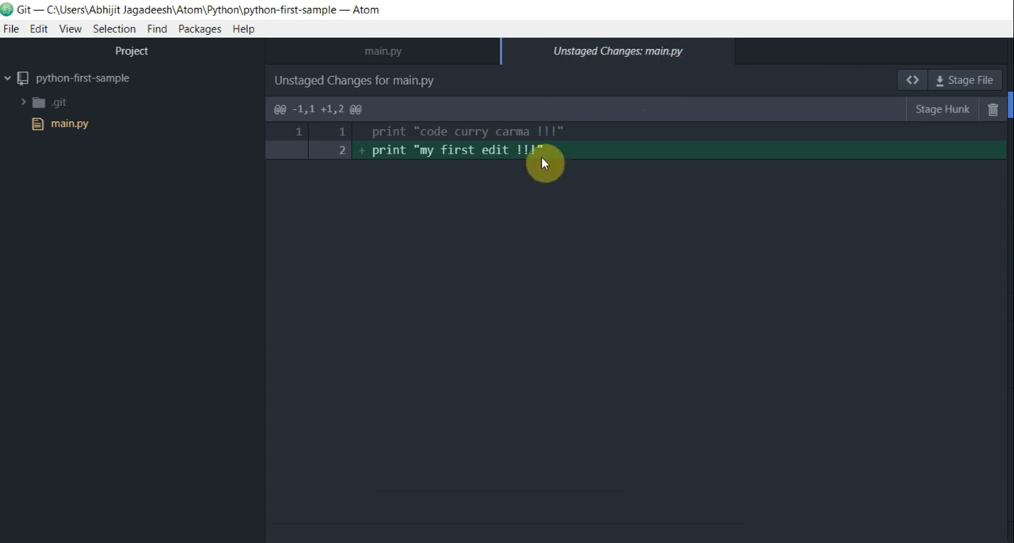
left_click(424, 150)
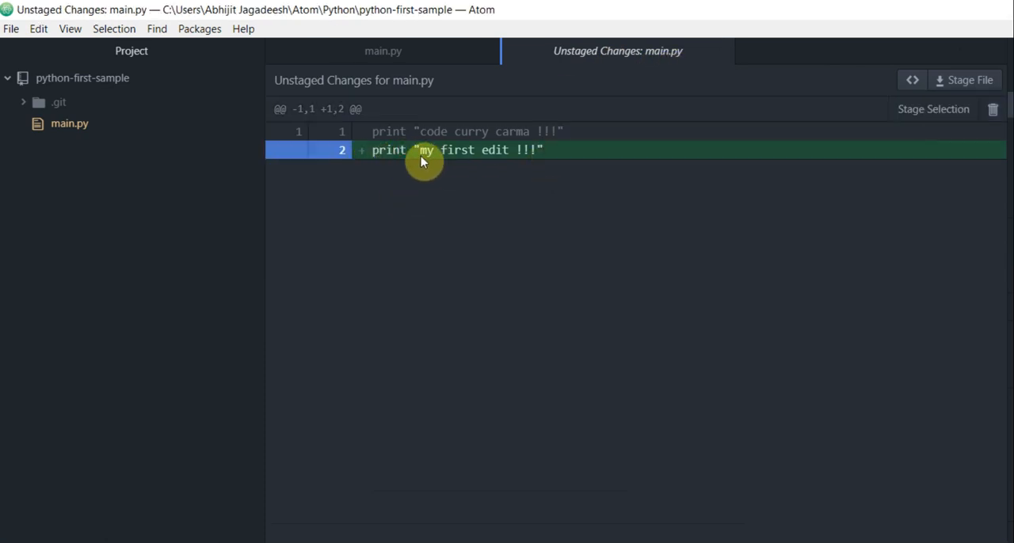
mouse_move(360, 154)
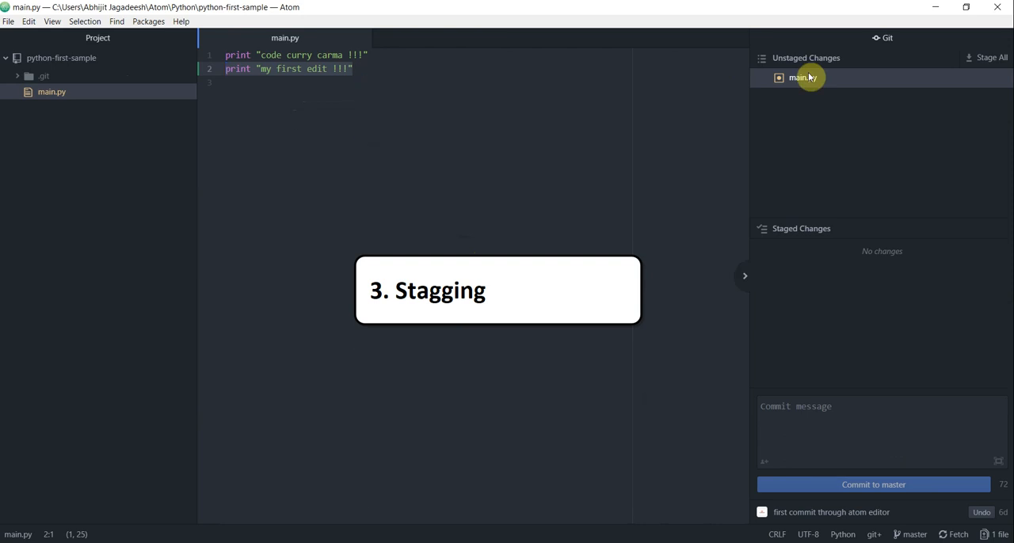
mouse_move(802, 78)
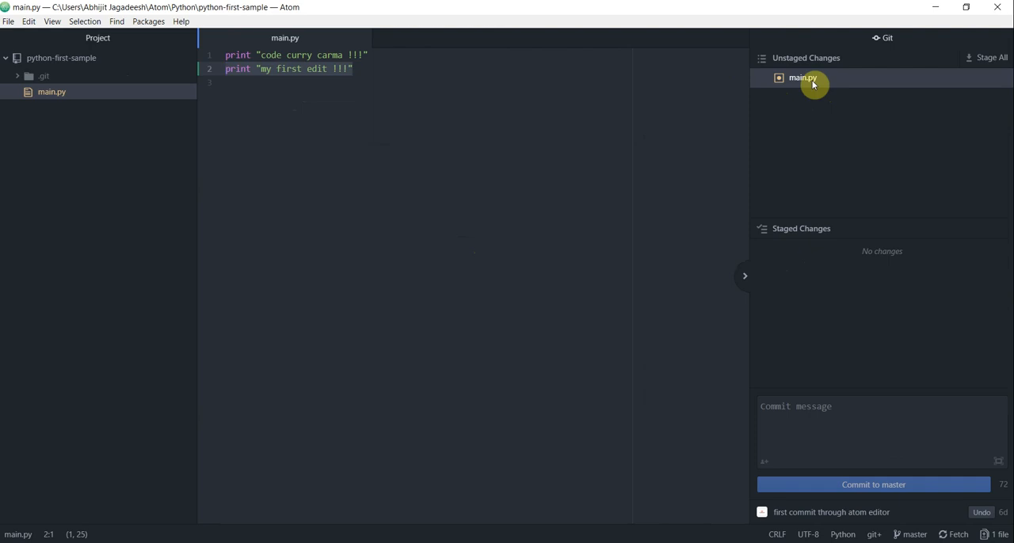
- Move main.py from Unstaged Changes to Staged Changes
left_click(802, 77)
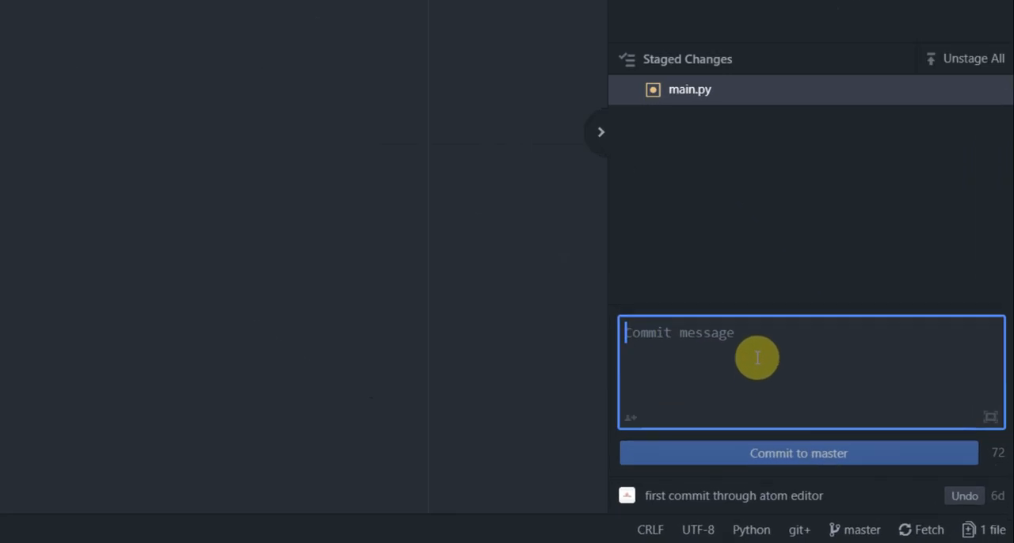
- Commit the staged change to master with message "my first edit"
type("my fi")
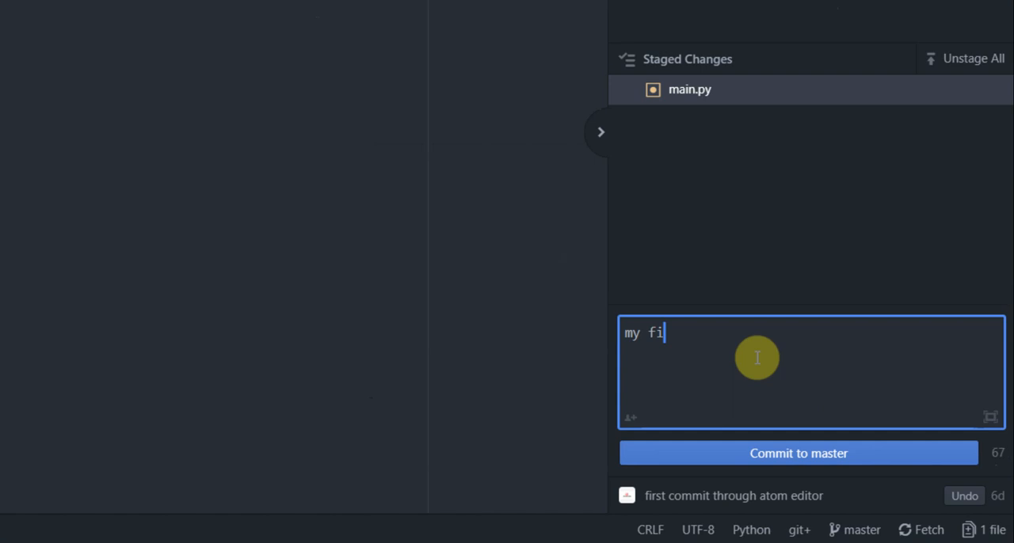
type("rst edit")
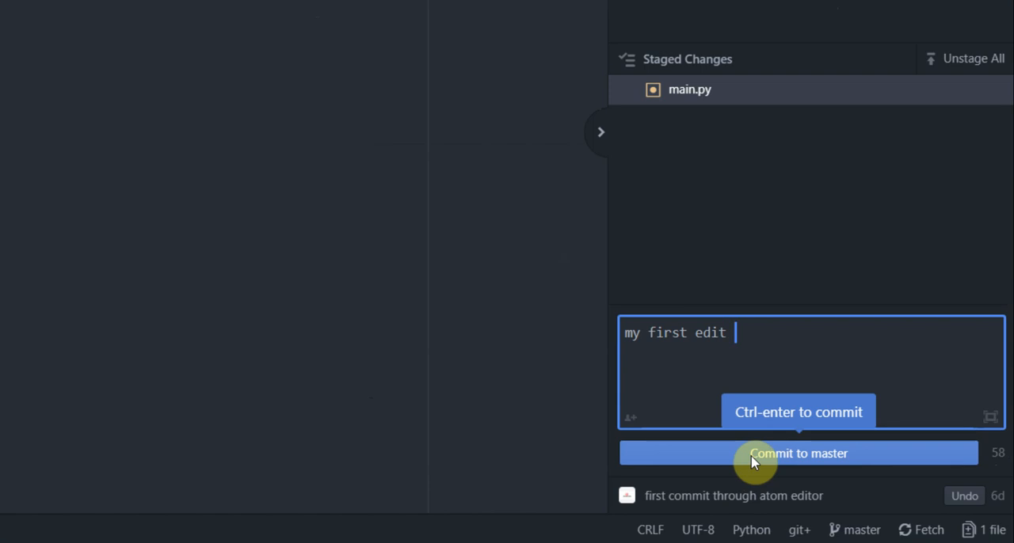
left_click(798, 453)
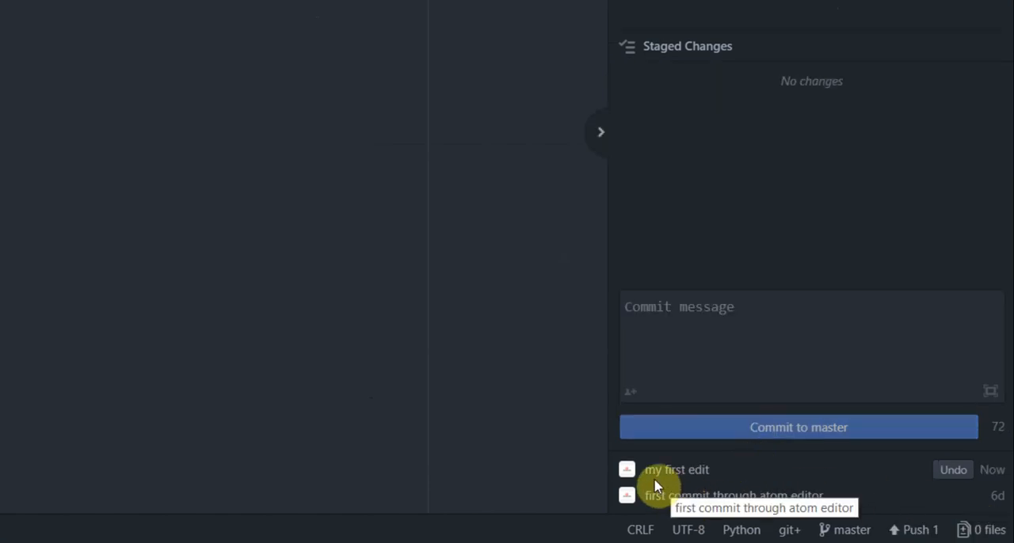
mouse_move(681, 507)
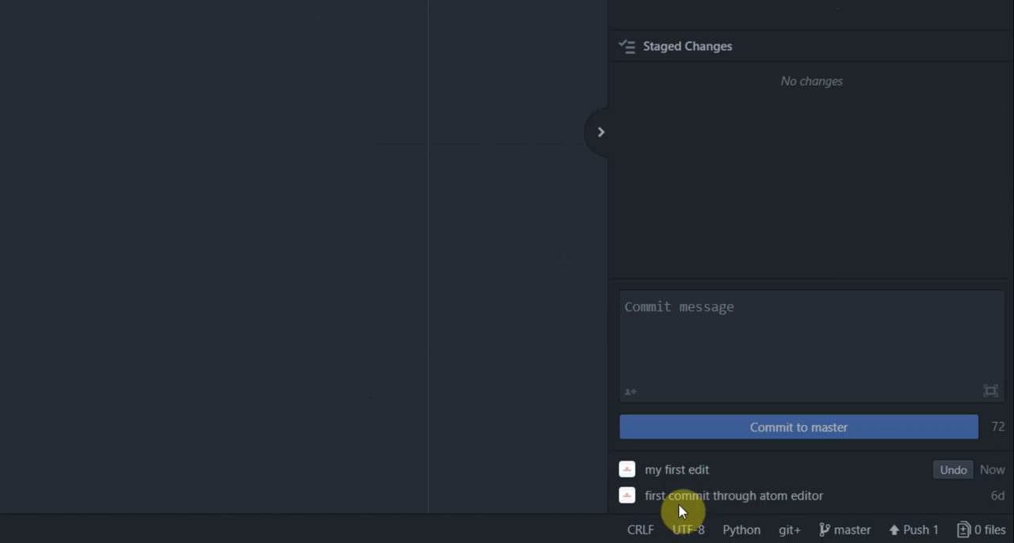
mouse_move(682, 507)
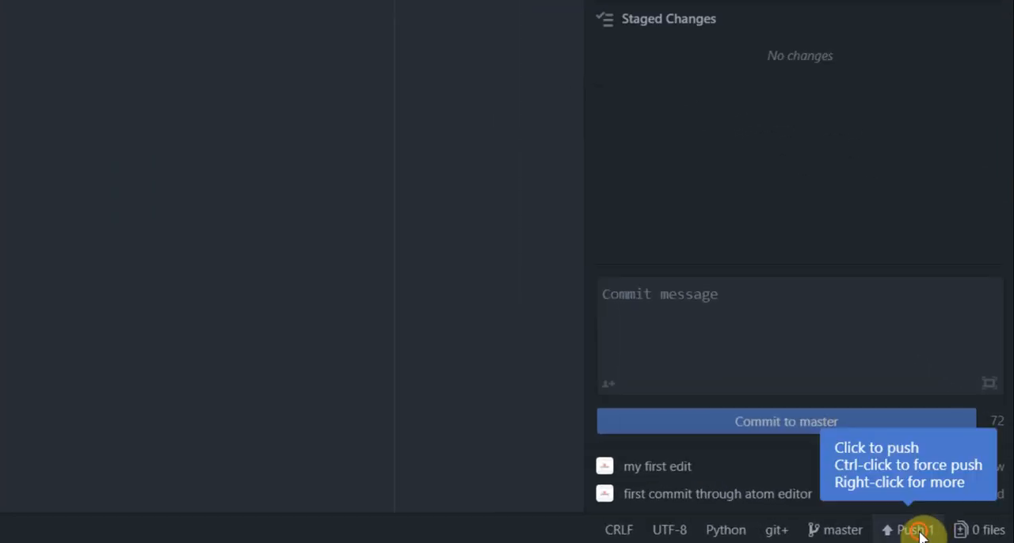
- Push the one pending "my first edit" commit from the status bar
left_click(910, 529)
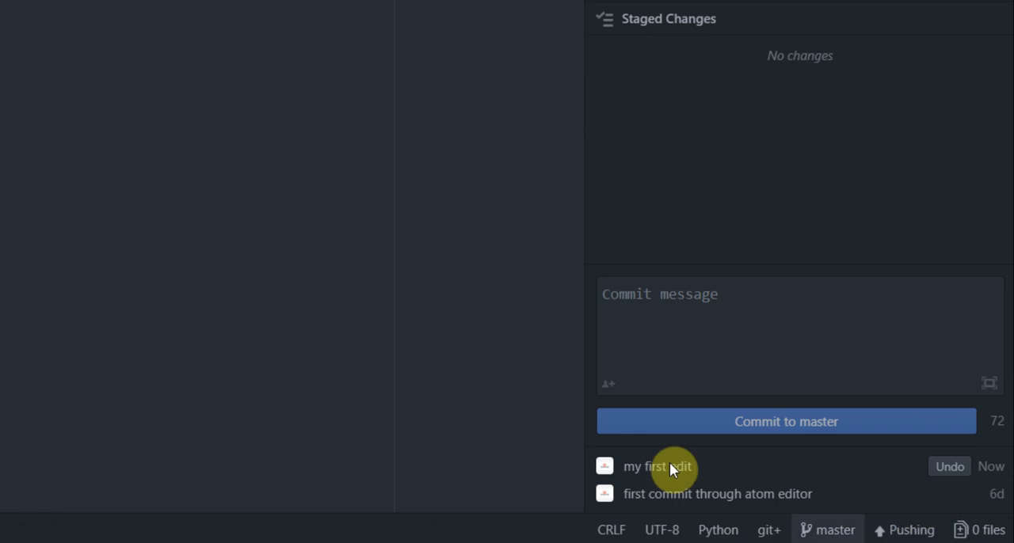
mouse_move(918, 530)
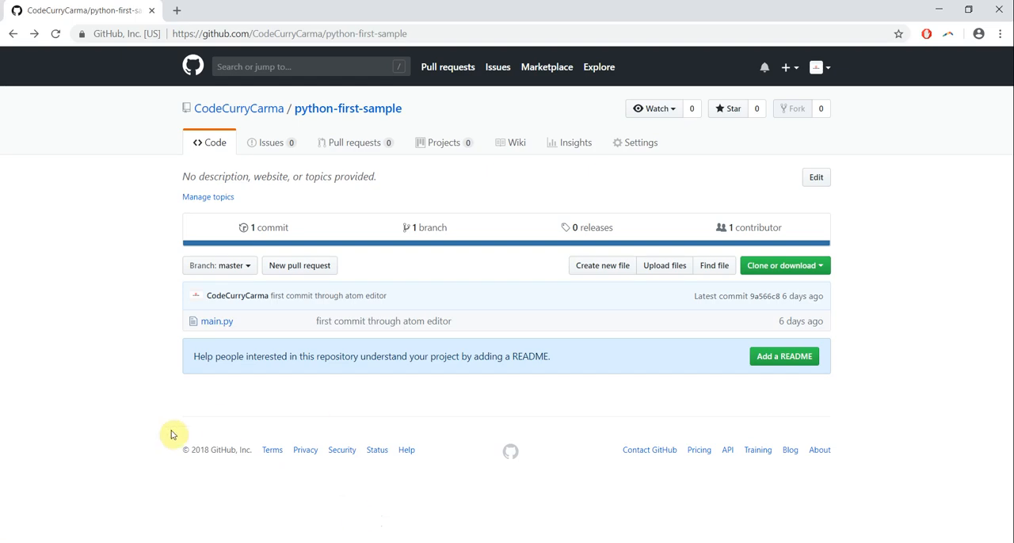
left_click(55, 34)
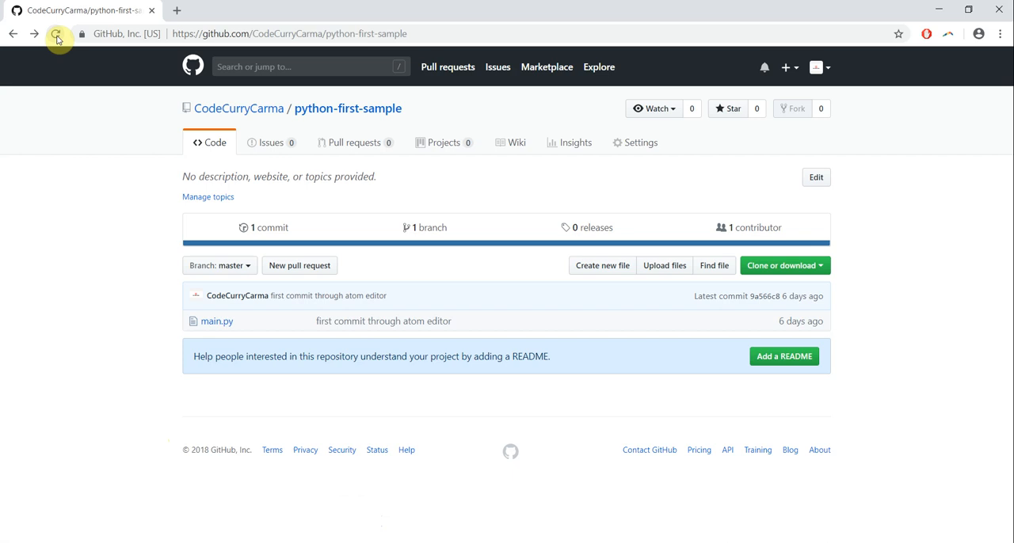
left_click(54, 34)
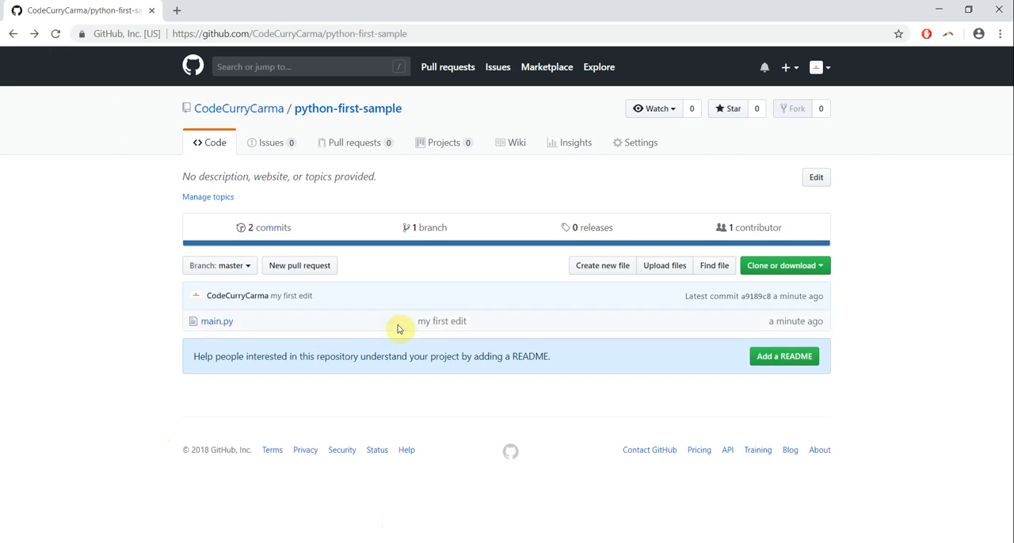
double_click(441, 321)
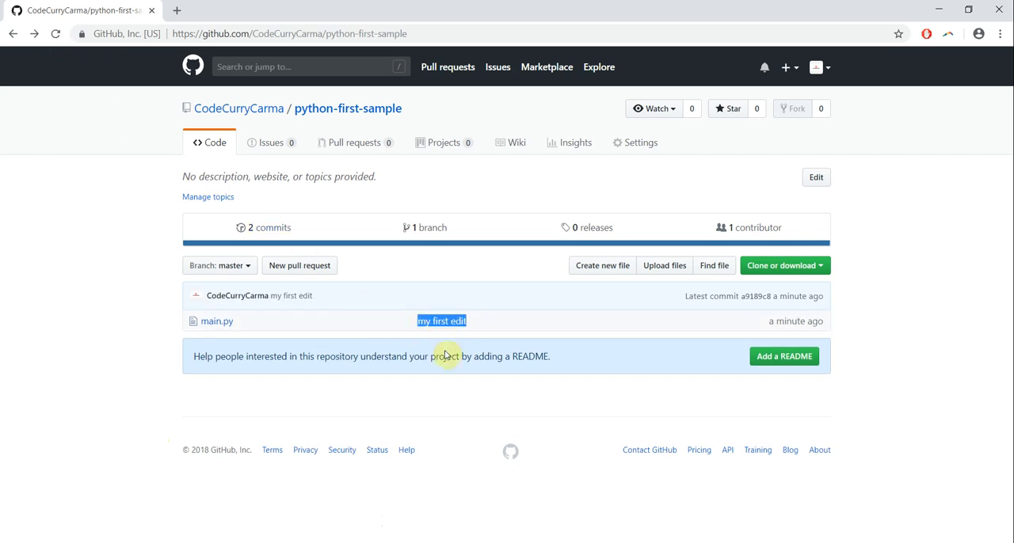
mouse_move(455, 336)
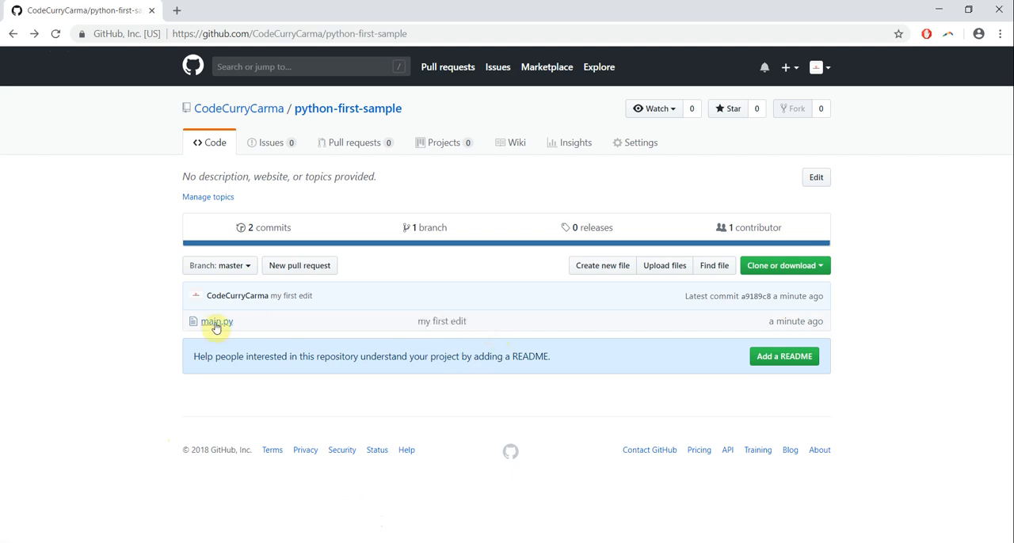
left_click(216, 321)
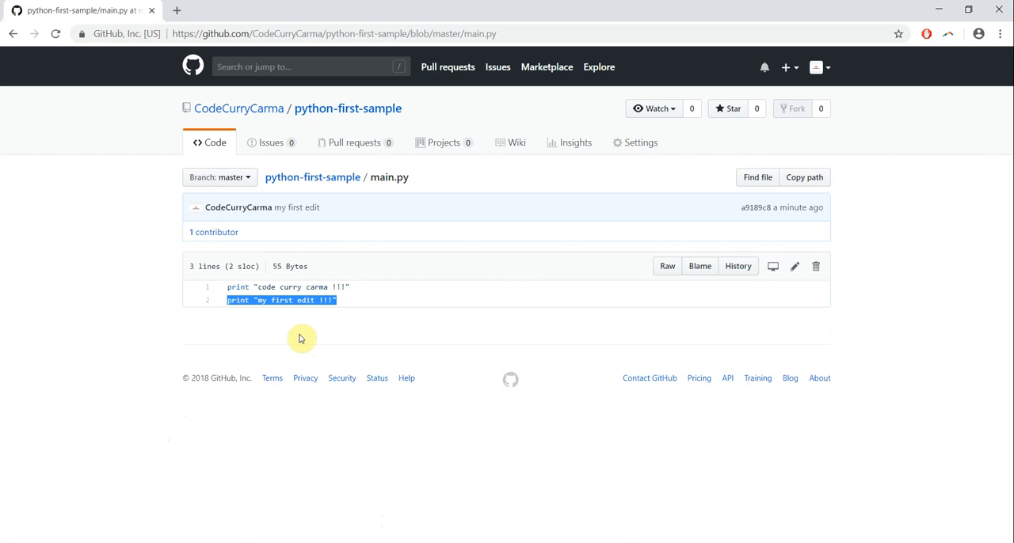
mouse_move(26, 25)
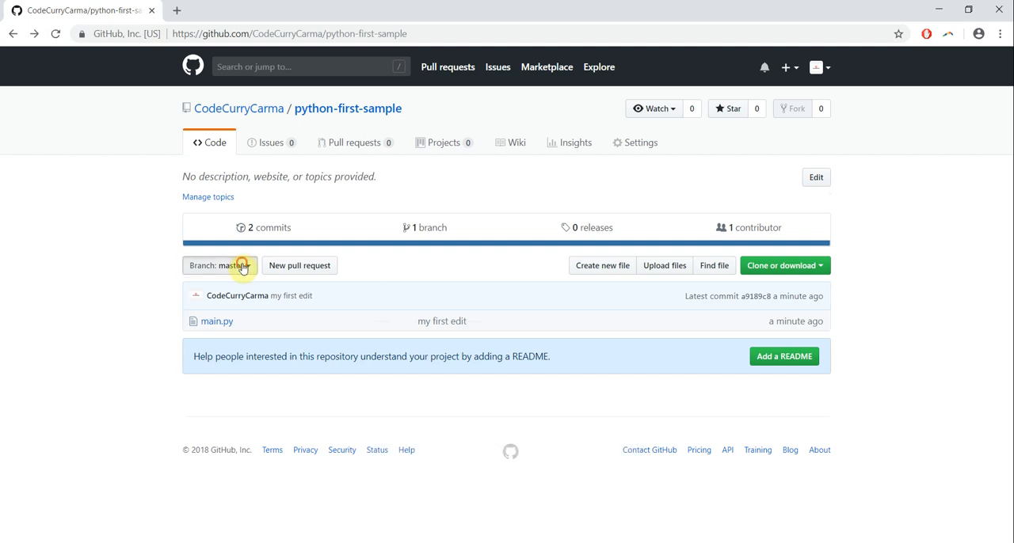
left_click(220, 266)
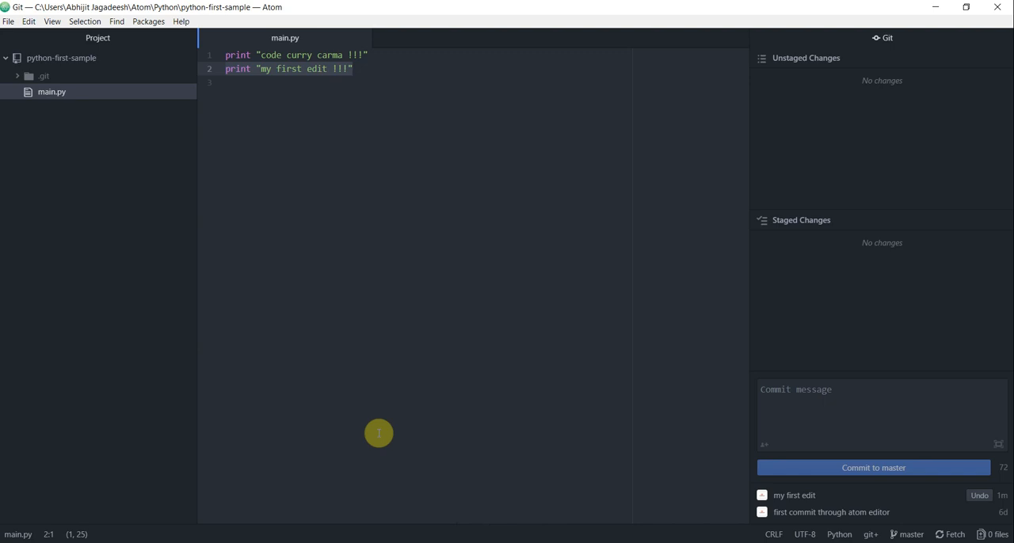
mouse_move(377, 431)
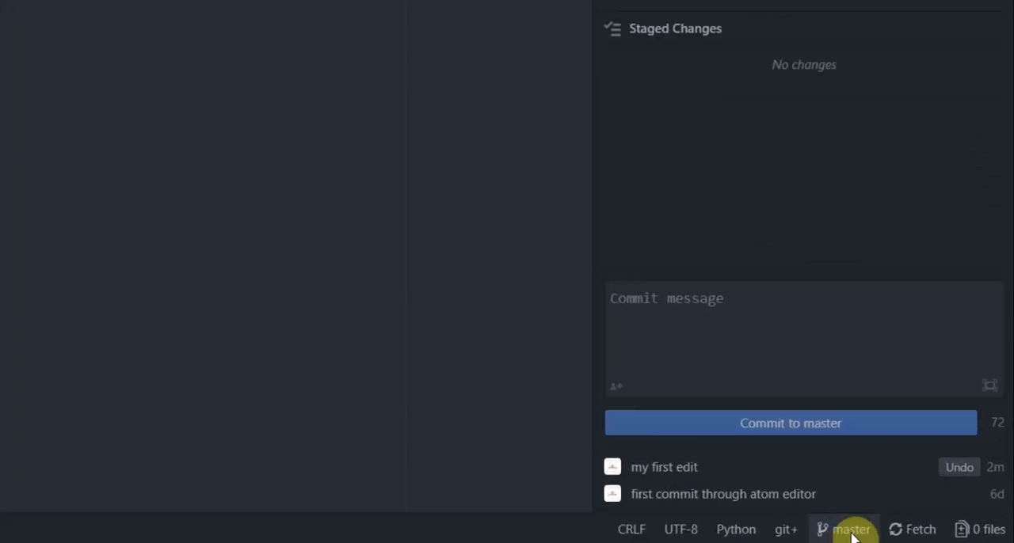
- Create and check out a new branch named first_branch, replacing master
left_click(850, 529)
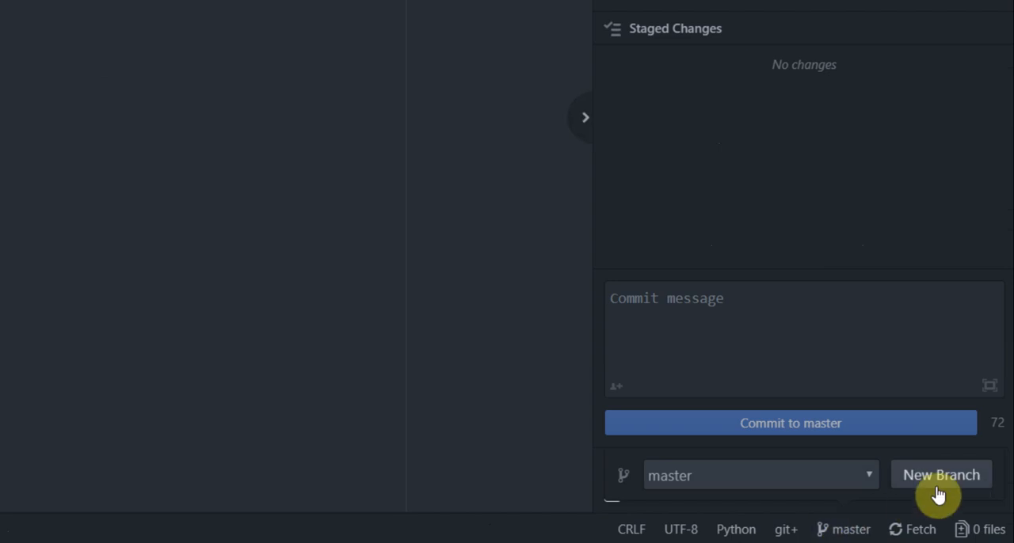
left_click(940, 475)
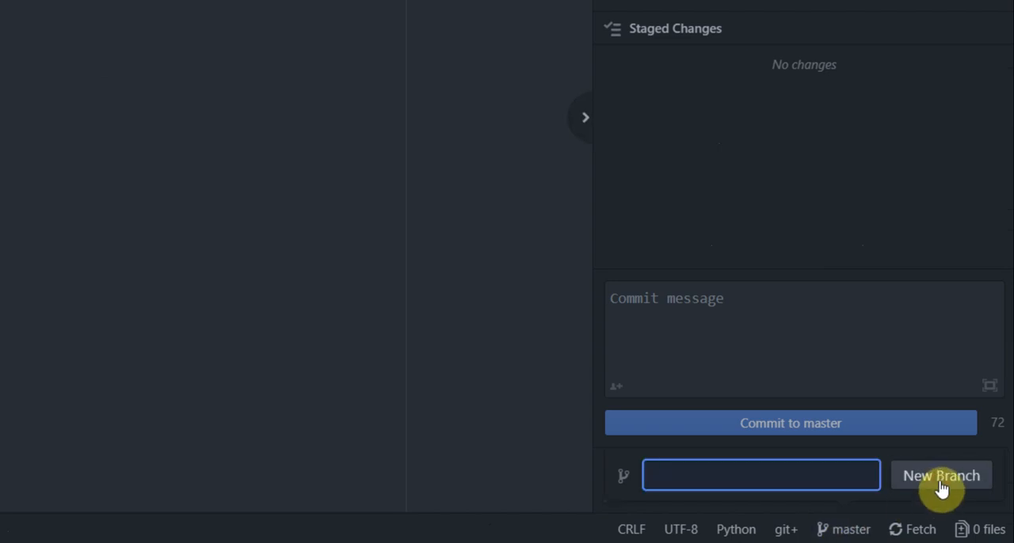
mouse_move(802, 476)
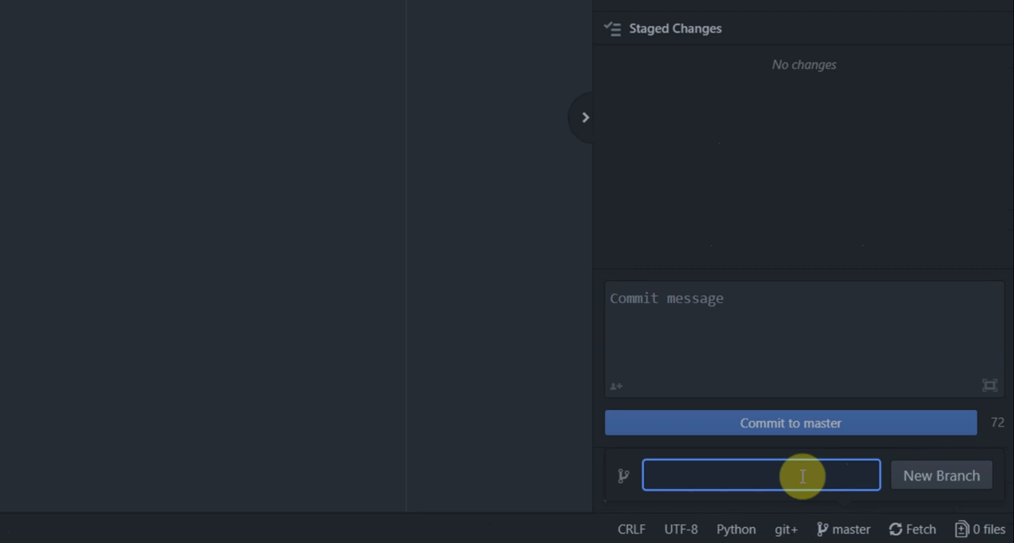
type("first")
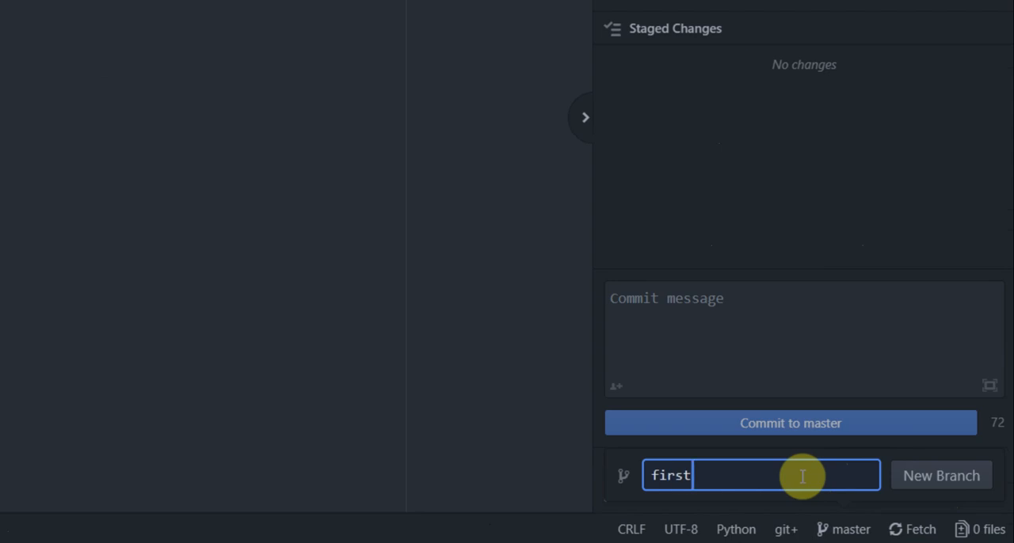
type("_branch")
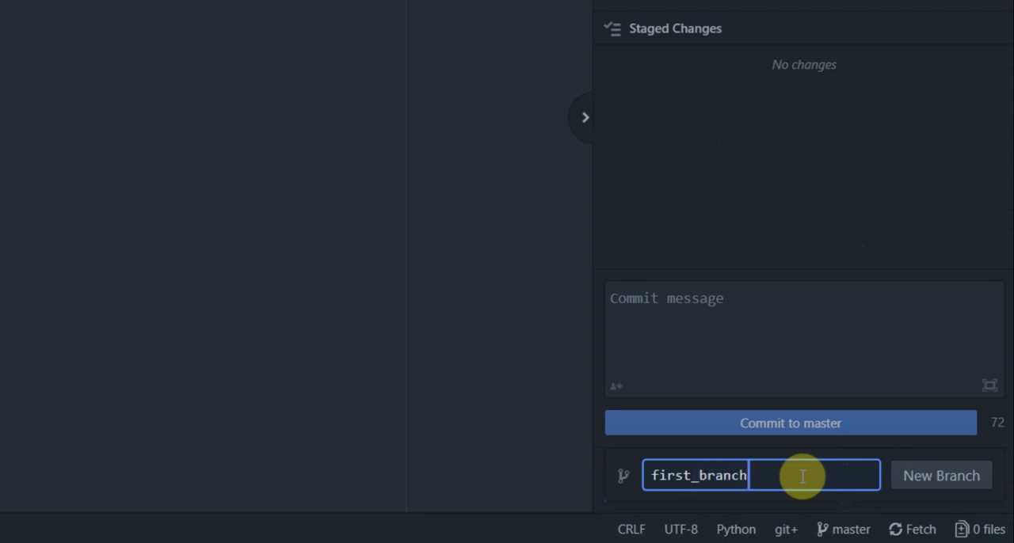
mouse_move(941, 475)
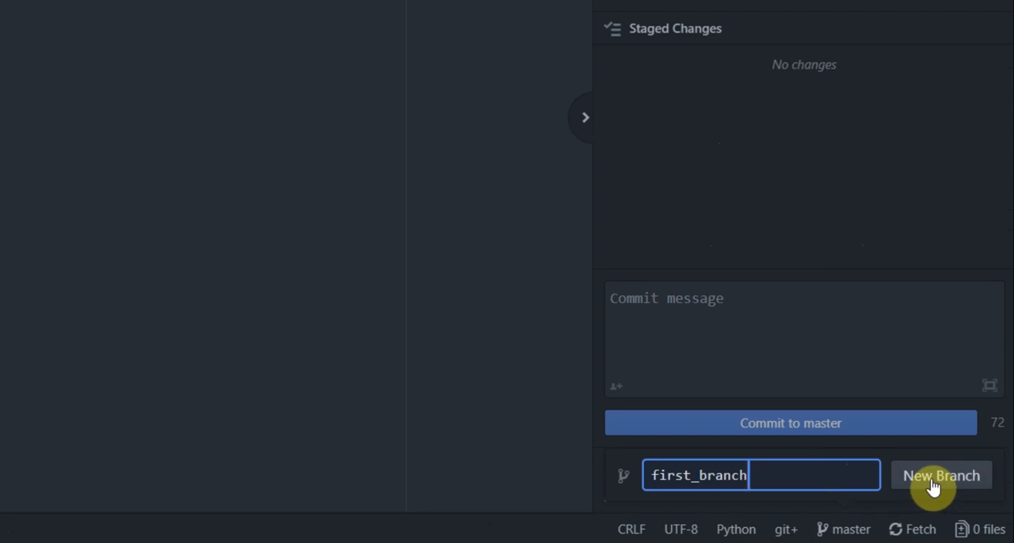
left_click(941, 475)
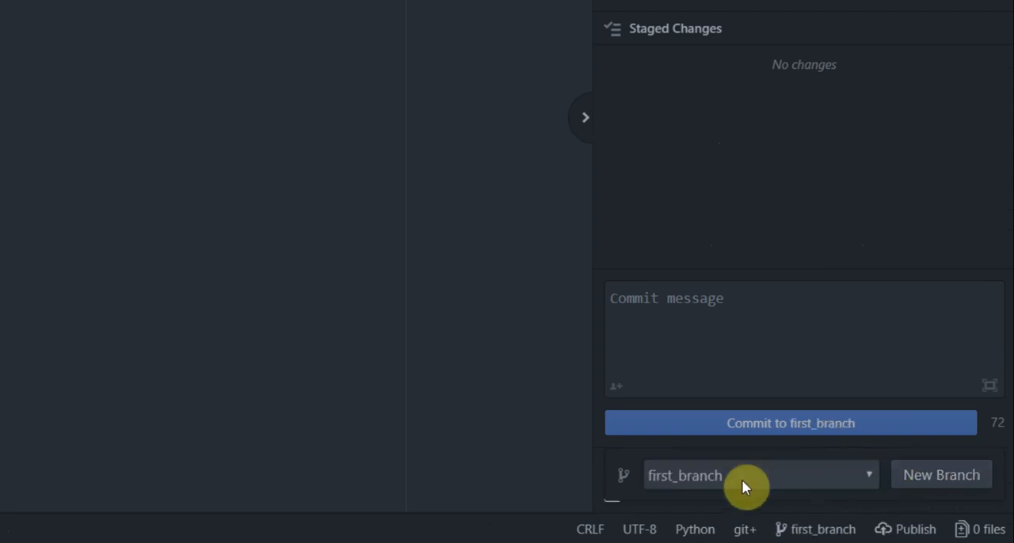
mouse_move(653, 497)
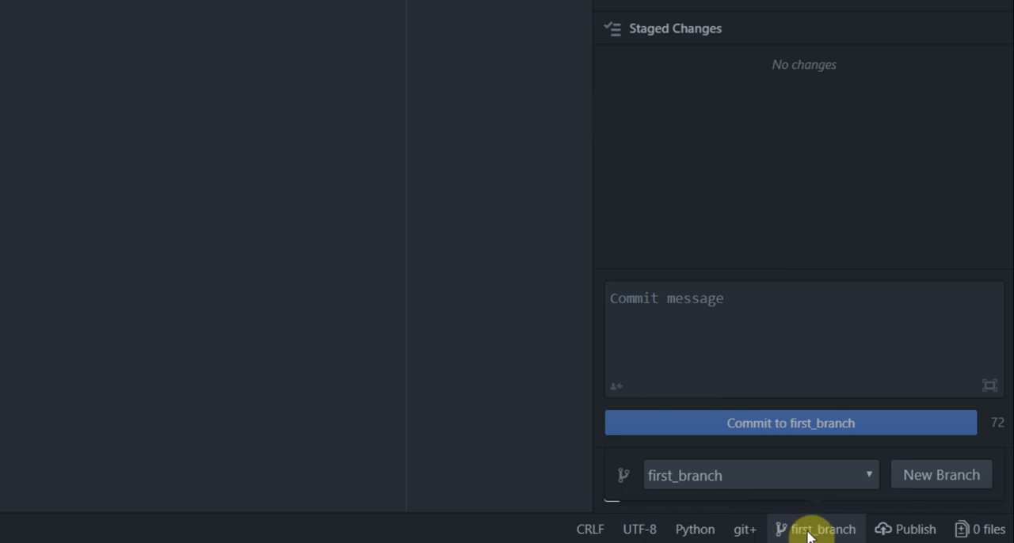
mouse_move(843, 535)
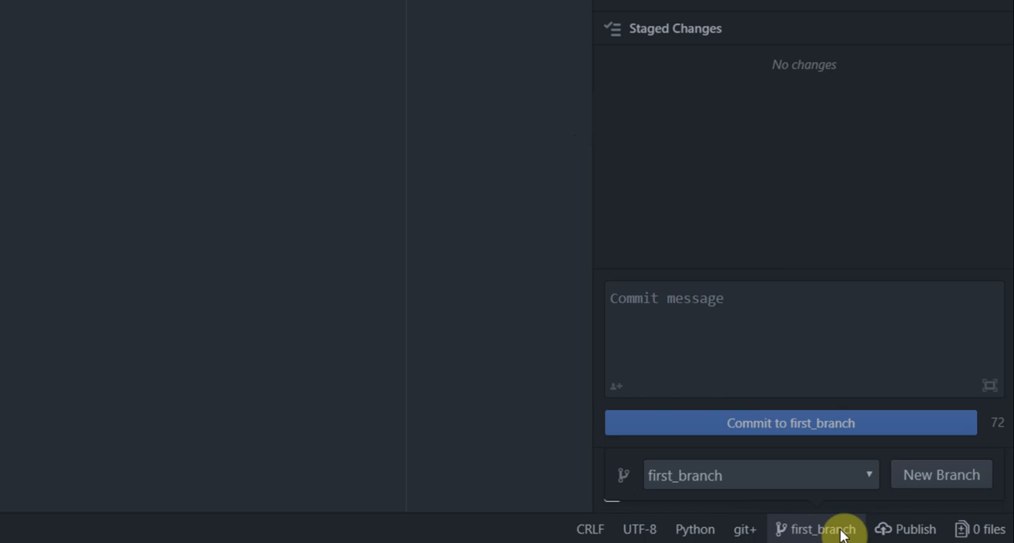
mouse_move(824, 531)
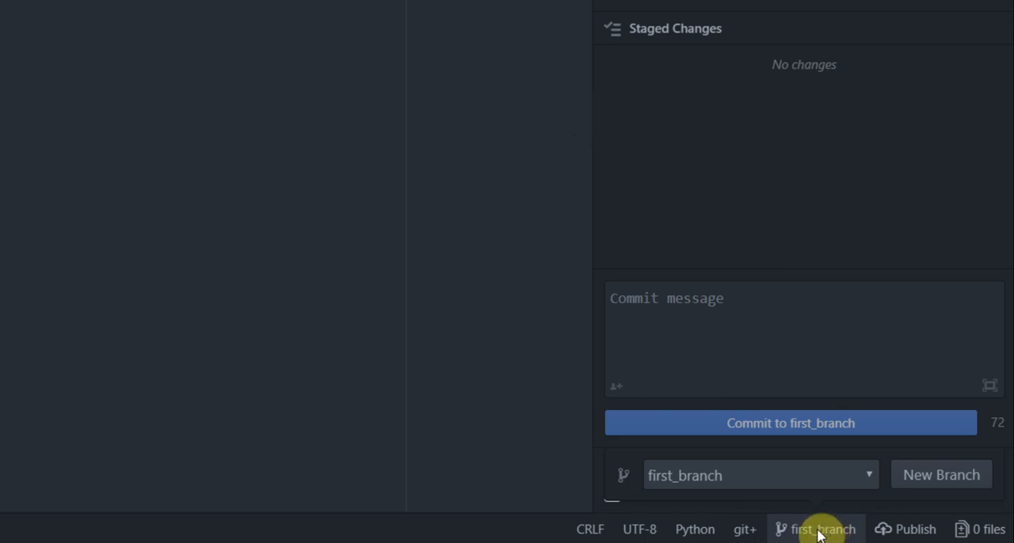
mouse_move(855, 538)
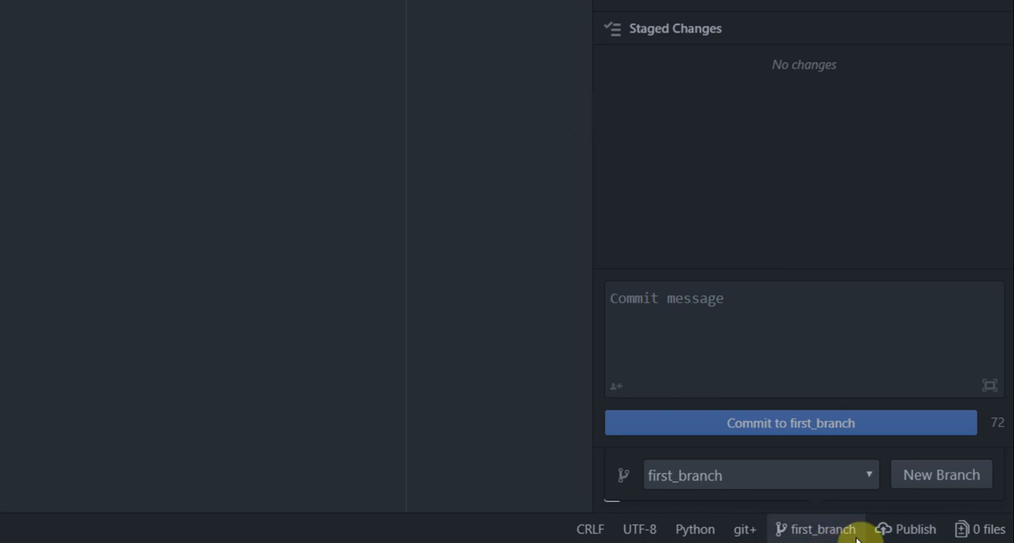
mouse_move(915, 529)
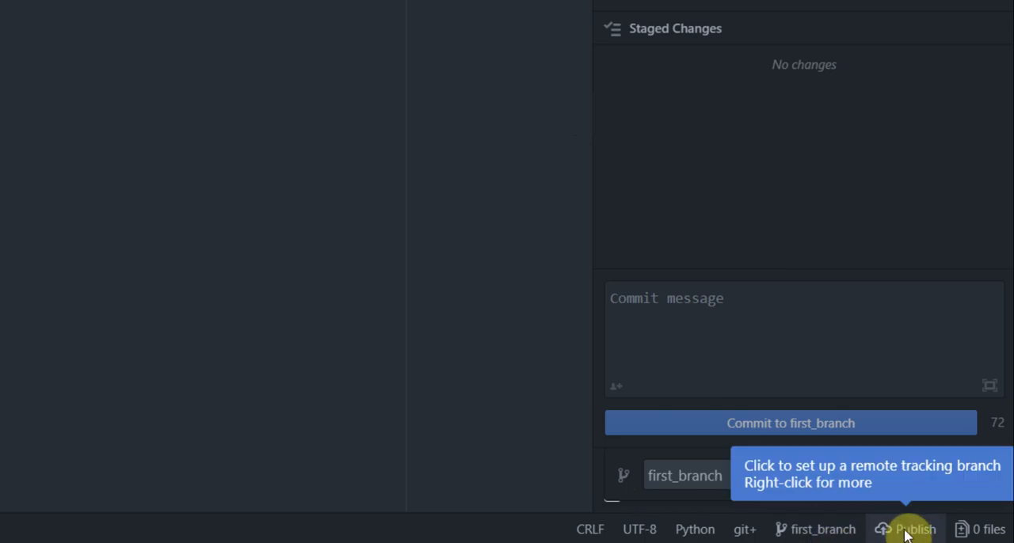
- Publish first_branch to the GitHub remote from the status bar
left_click(911, 529)
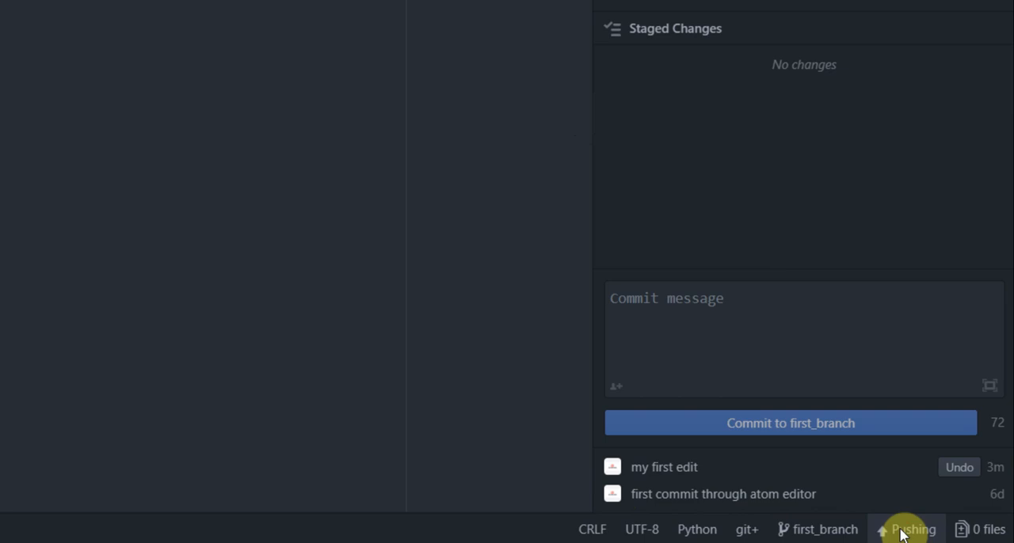
left_click(905, 529)
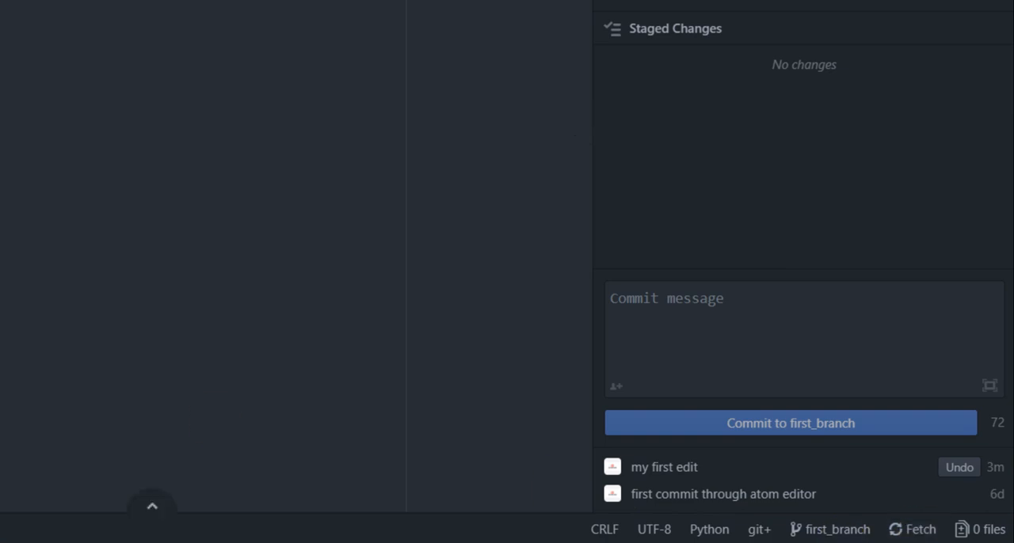
mouse_move(166, 422)
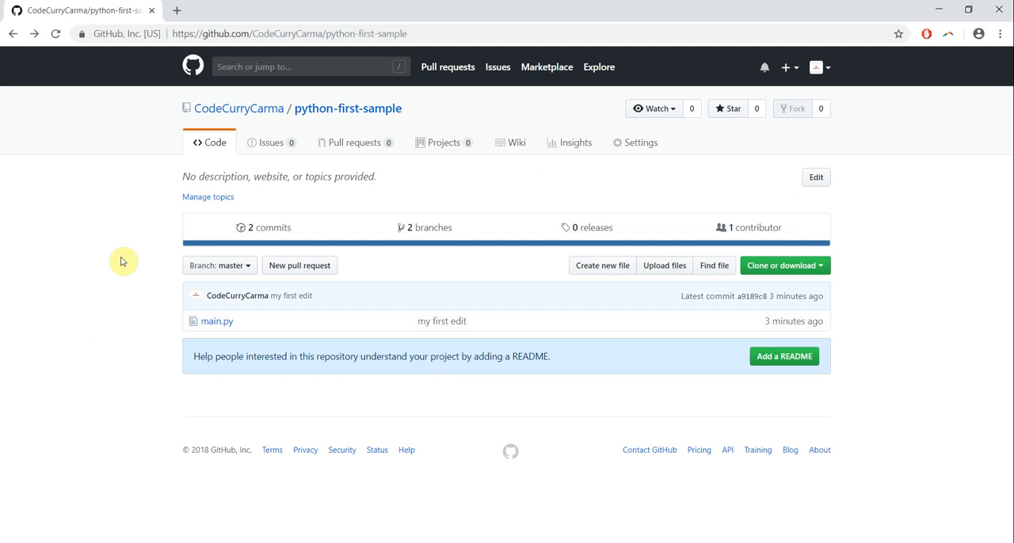
- Open the Branch: master dropdown on GitHub to see first_branch listed
left_click(218, 266)
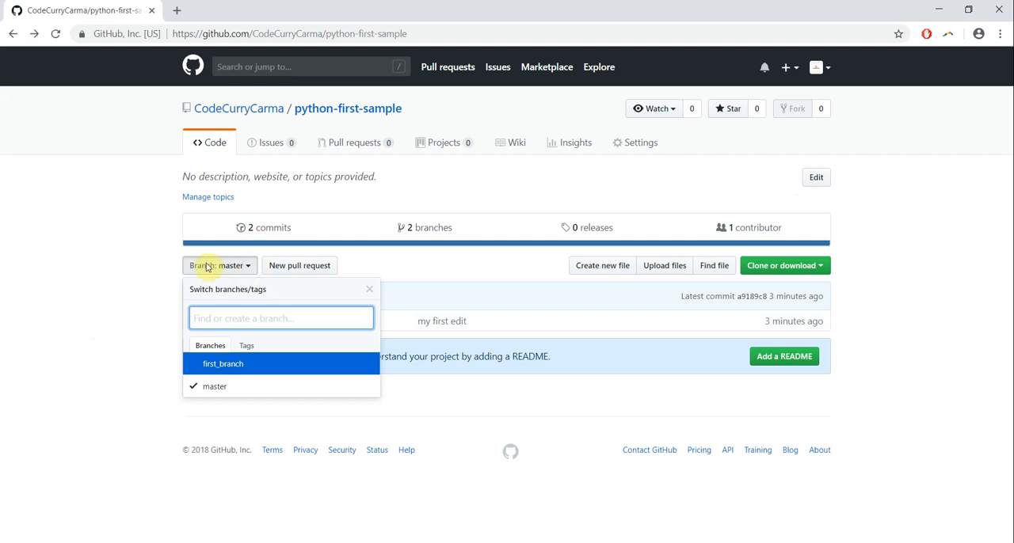
mouse_move(222, 364)
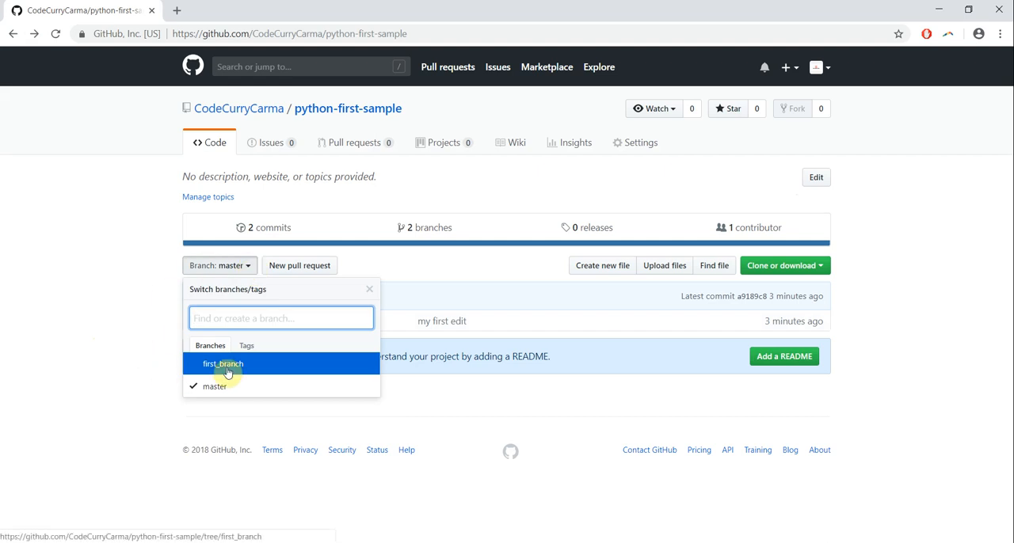